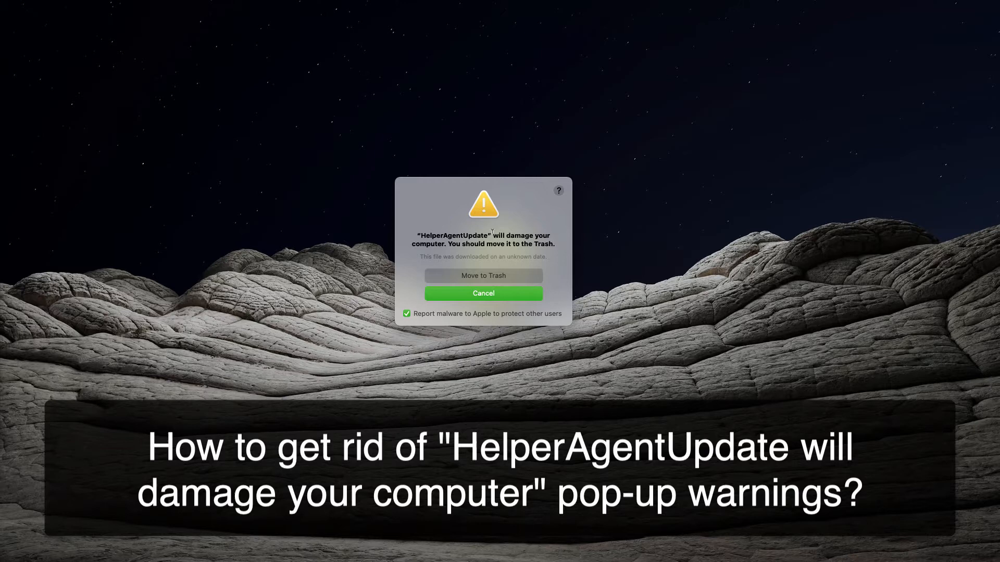
{"action": "mouse_move", "coordinate": [381, 233]}
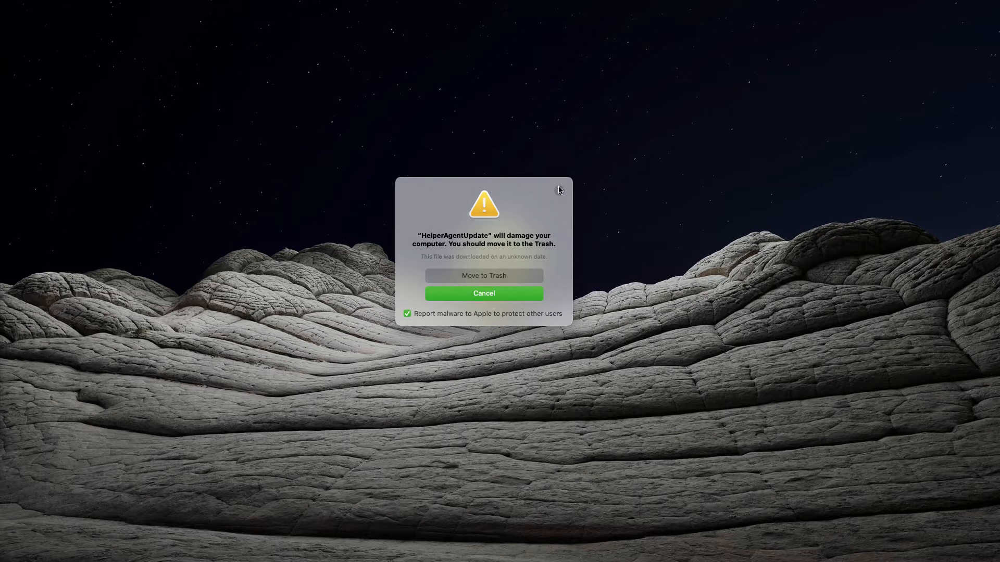
{"action": "mouse_move", "coordinate": [502, 186]}
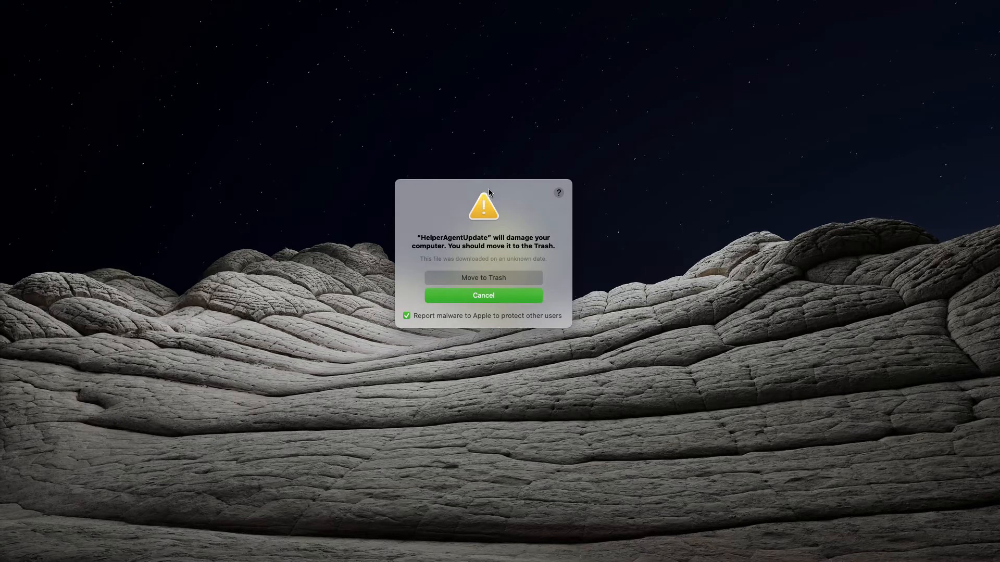
{"action": "mouse_move", "coordinate": [489, 186]}
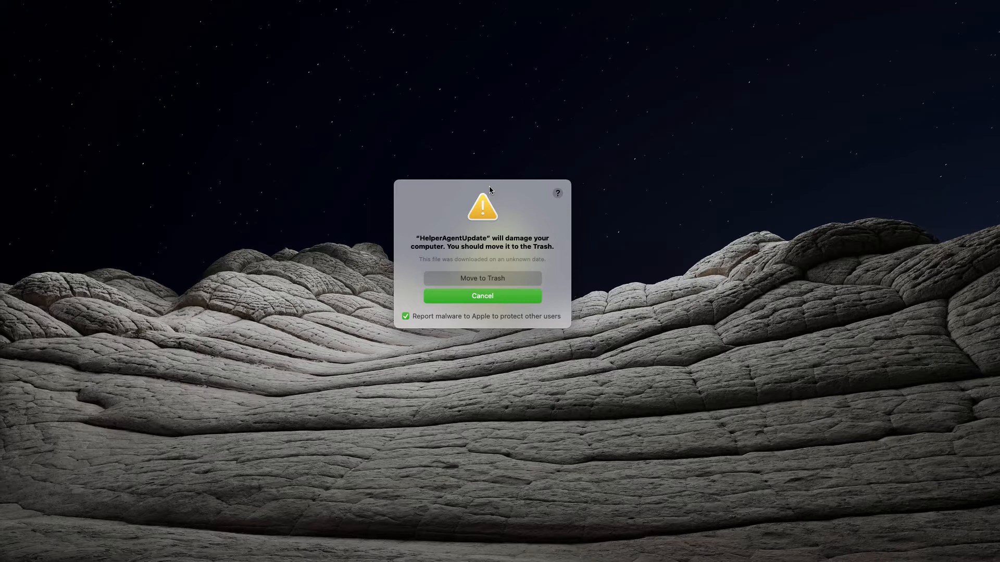
{"action": "mouse_move", "coordinate": [472, 189]}
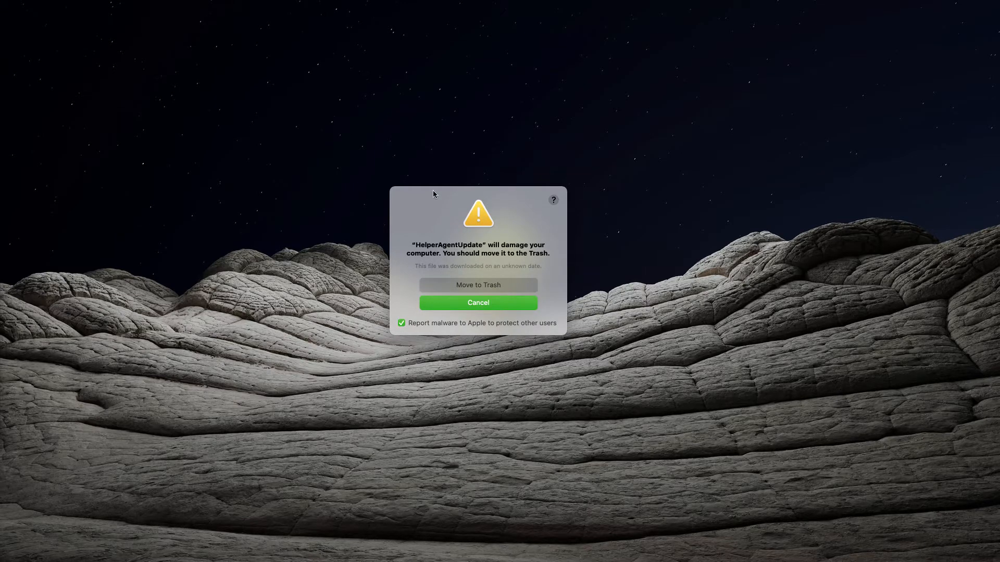
{"action": "mouse_move", "coordinate": [477, 200]}
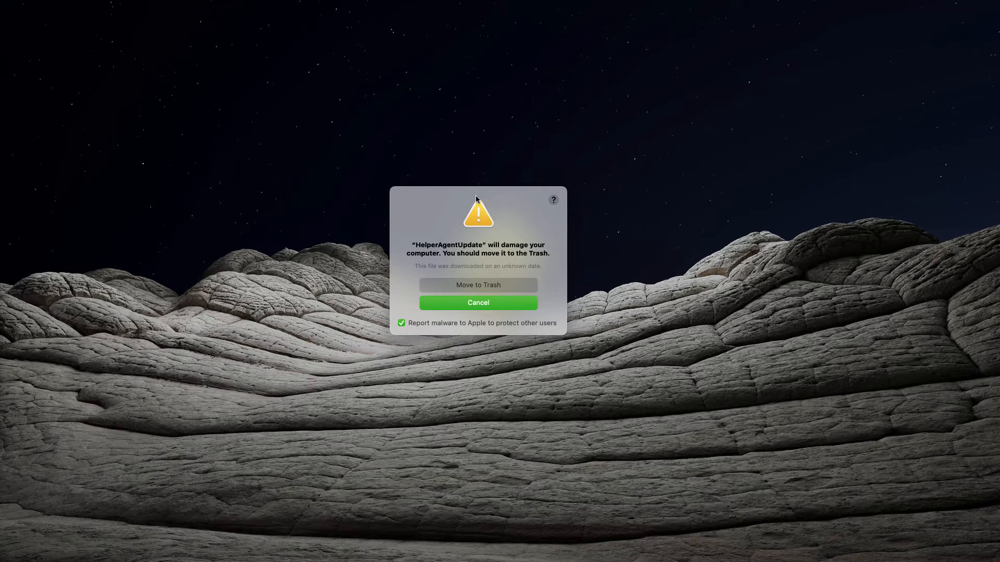
{"action": "mouse_move", "coordinate": [484, 203]}
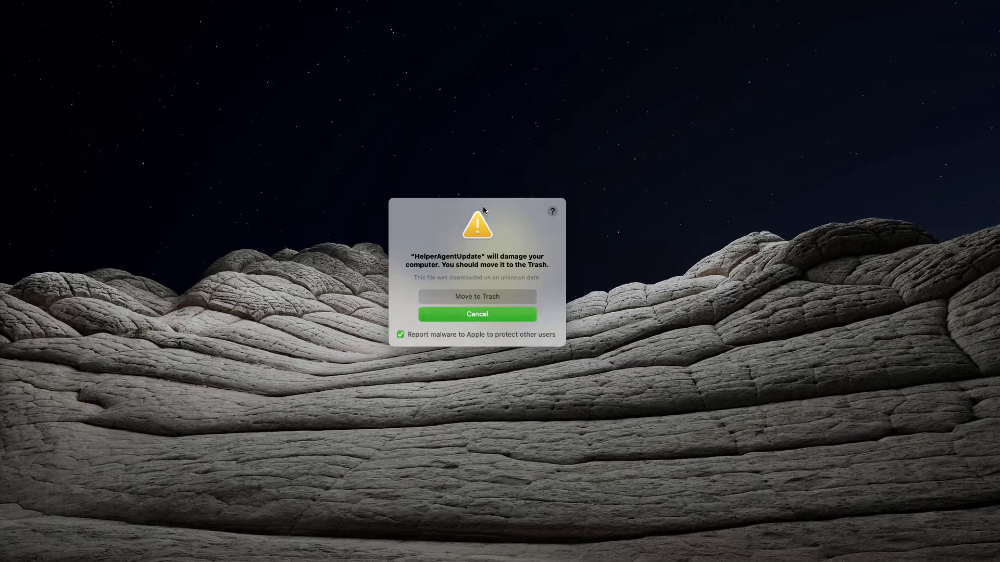
{"action": "mouse_move", "coordinate": [480, 216]}
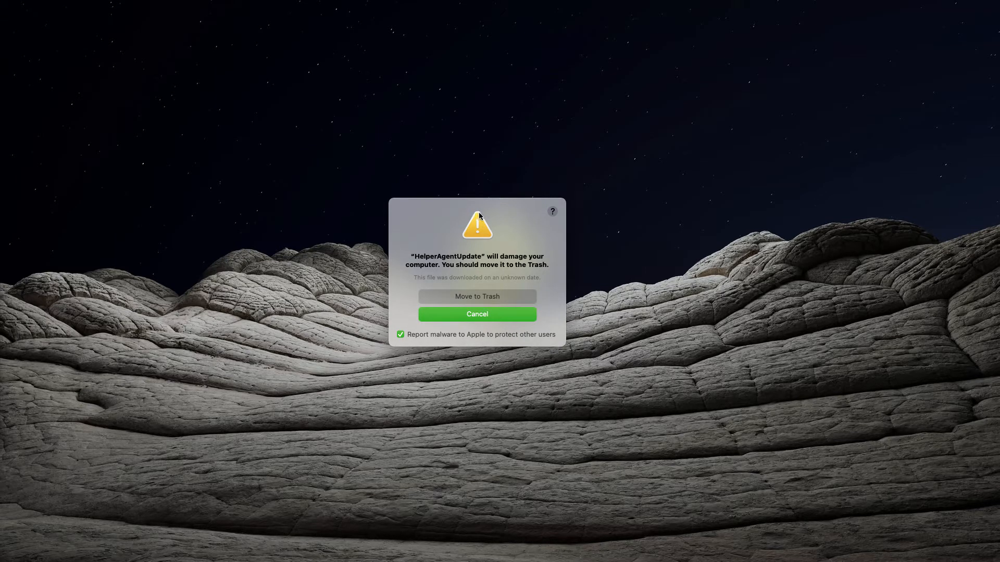
{"action": "mouse_move", "coordinate": [479, 214]}
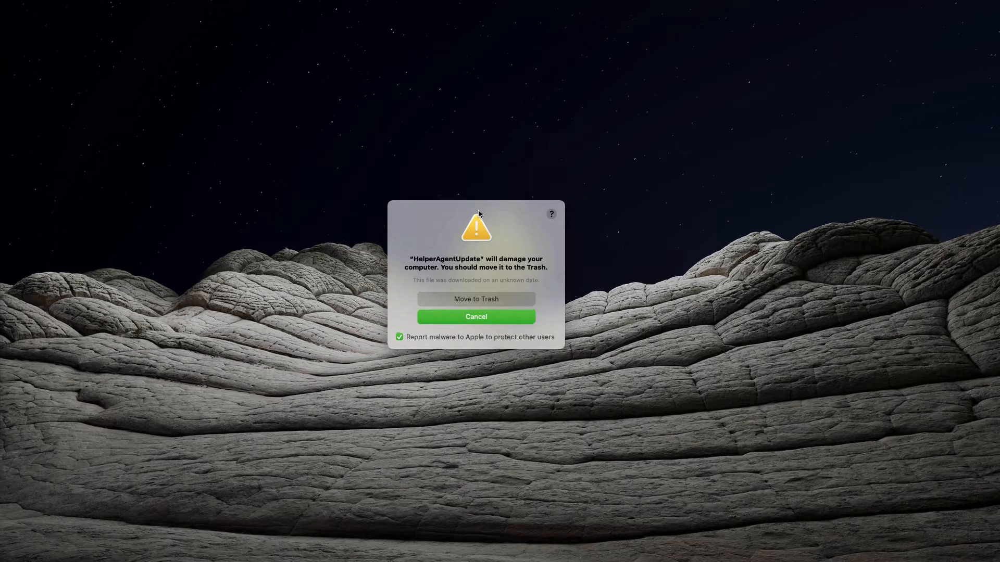
{"action": "mouse_move", "coordinate": [439, 243]}
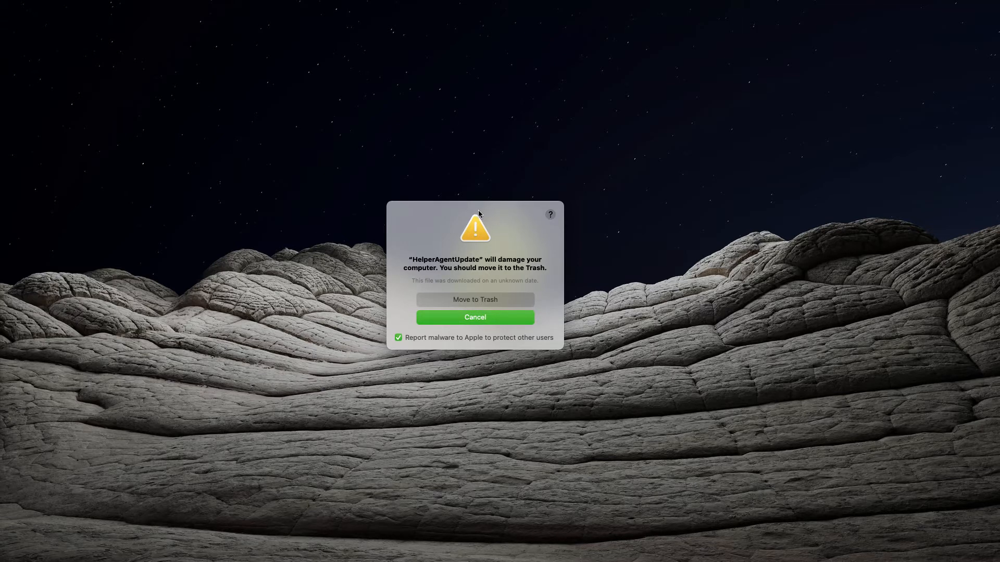
{"action": "mouse_move", "coordinate": [478, 275]}
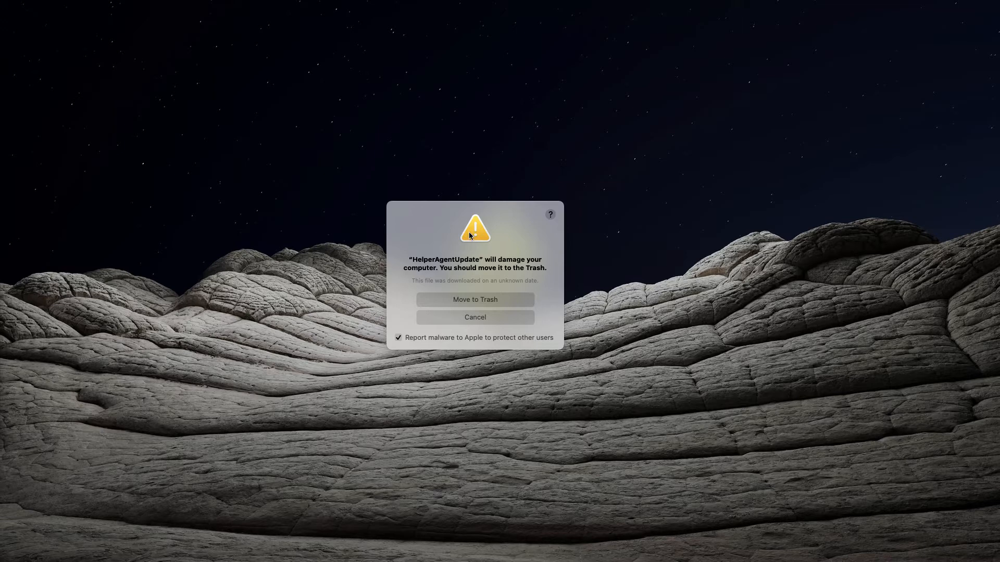
{"action": "mouse_move", "coordinate": [481, 216]}
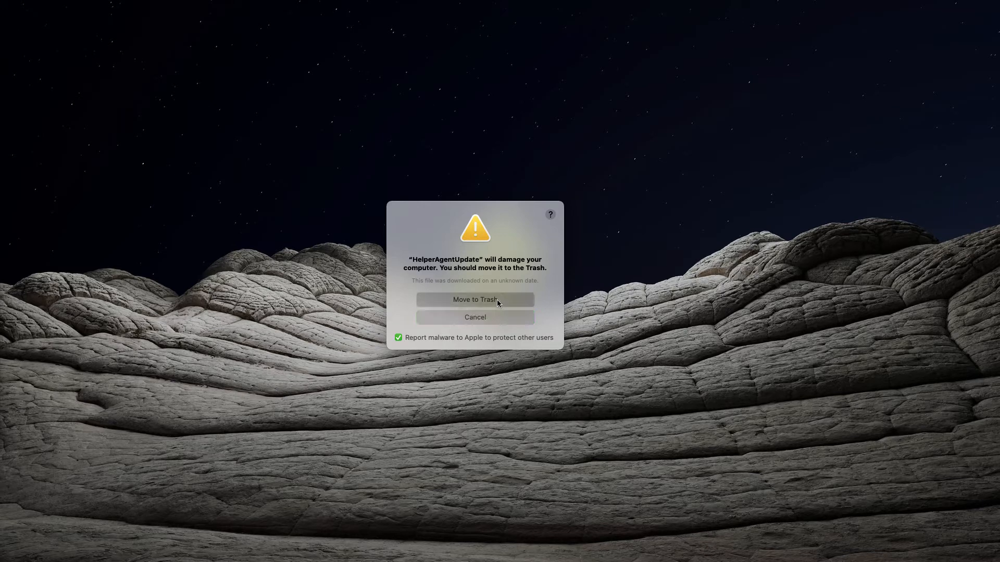
Dismiss the HelperAgentUpdate malware warning and browse Applications to Combo Cleaner.app
{"action": "left_click", "coordinate": [474, 300]}
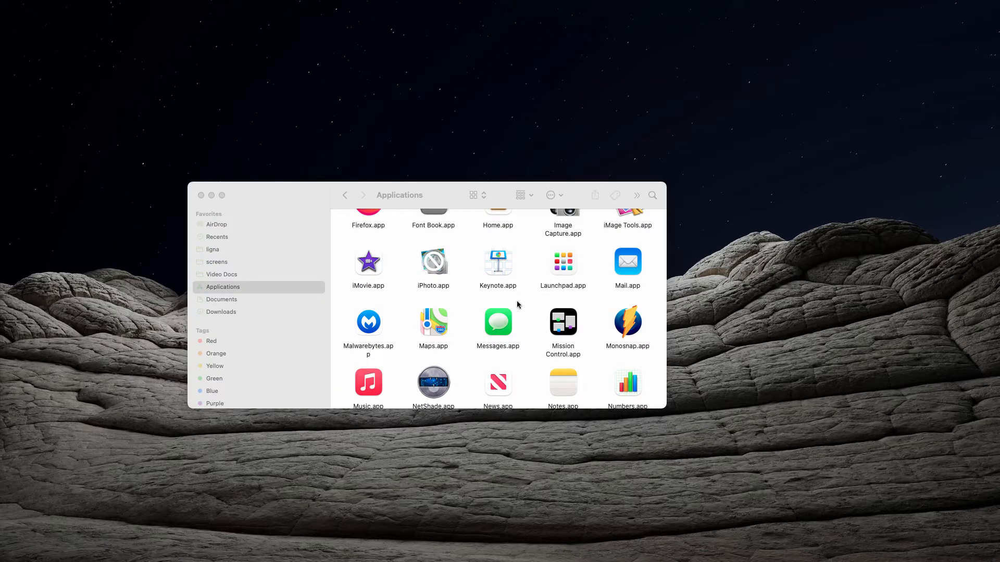
{"action": "scroll", "scroll_direction": "up", "scroll_amount": 3}
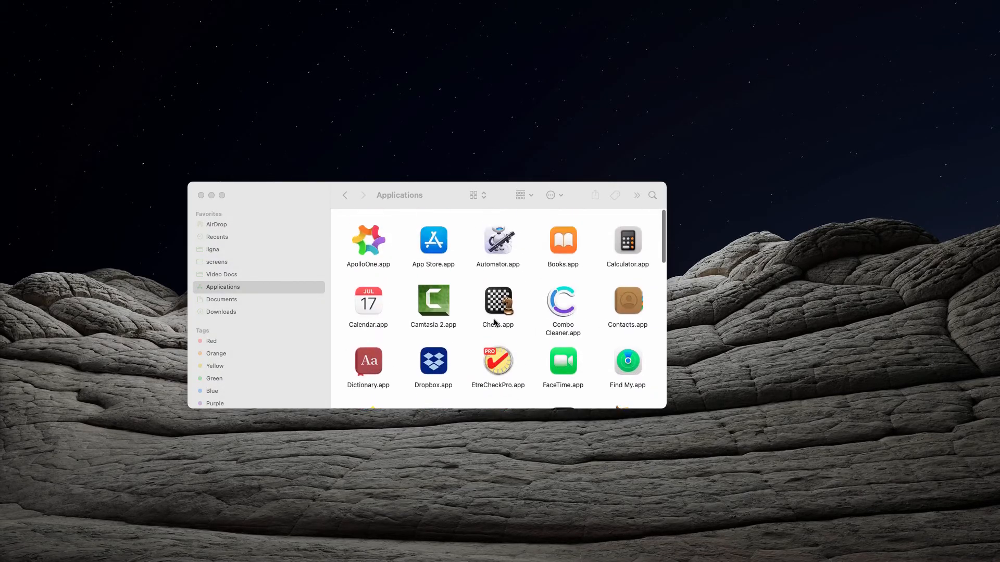
{"action": "scroll", "scroll_direction": "down", "scroll_amount": 3}
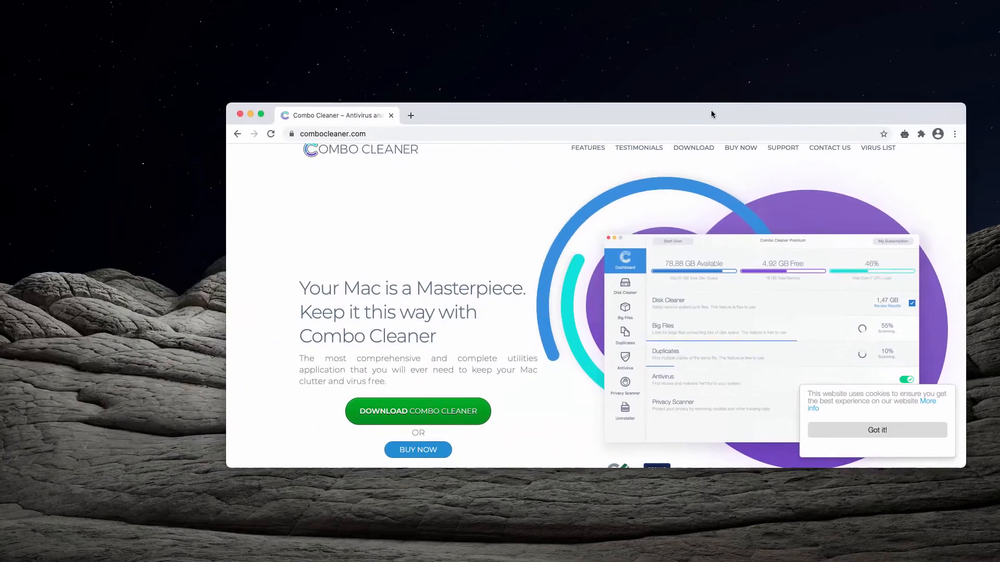
Load combocleaner.com in Chrome's address bar
{"action": "left_click_drag", "start_coordinate": [711, 115], "coordinate": [188, 102]}
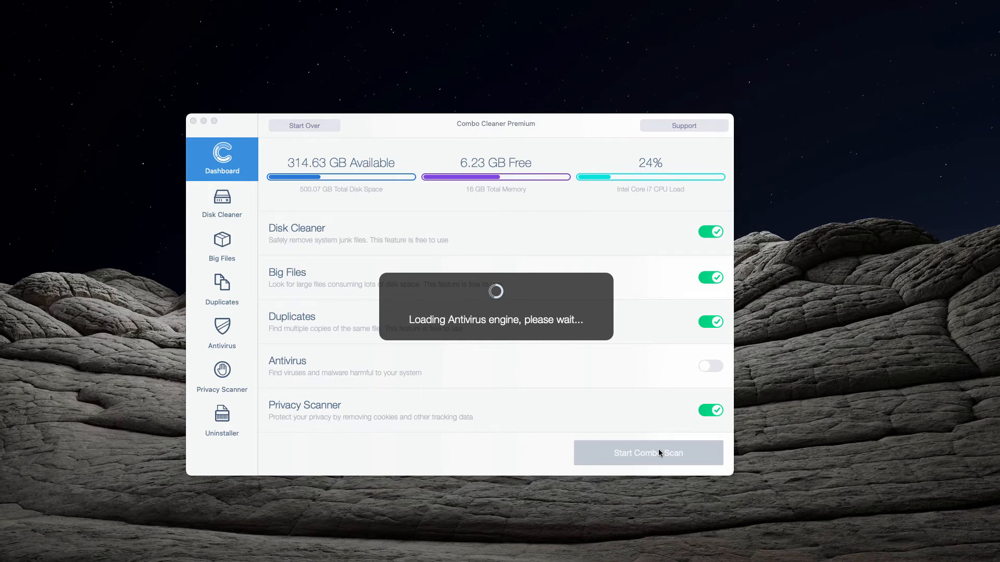
Start the Combo Scan from the Dashboard and let it report 3 antivirus threats
{"action": "left_click", "coordinate": [647, 453]}
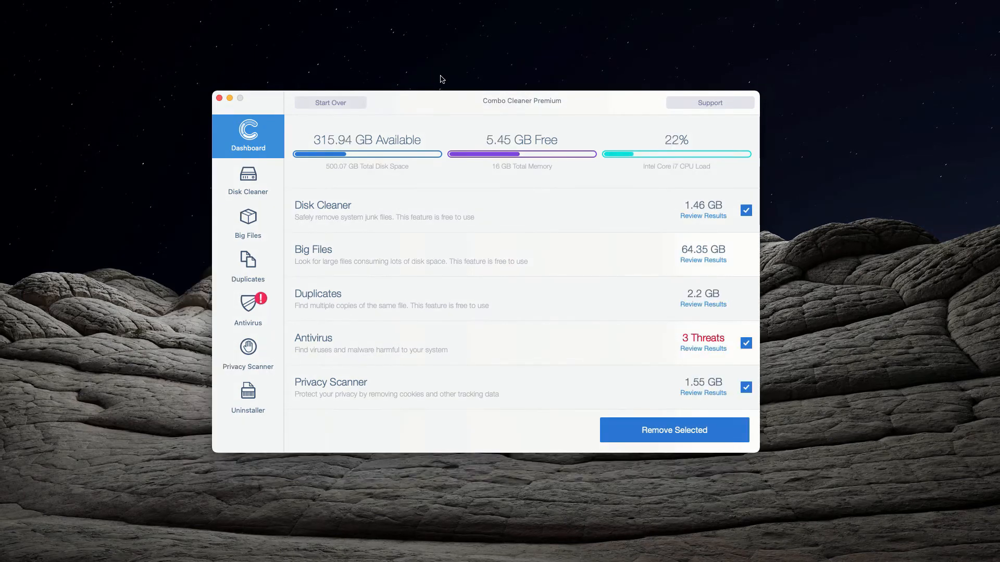
{"action": "mouse_move", "coordinate": [446, 75]}
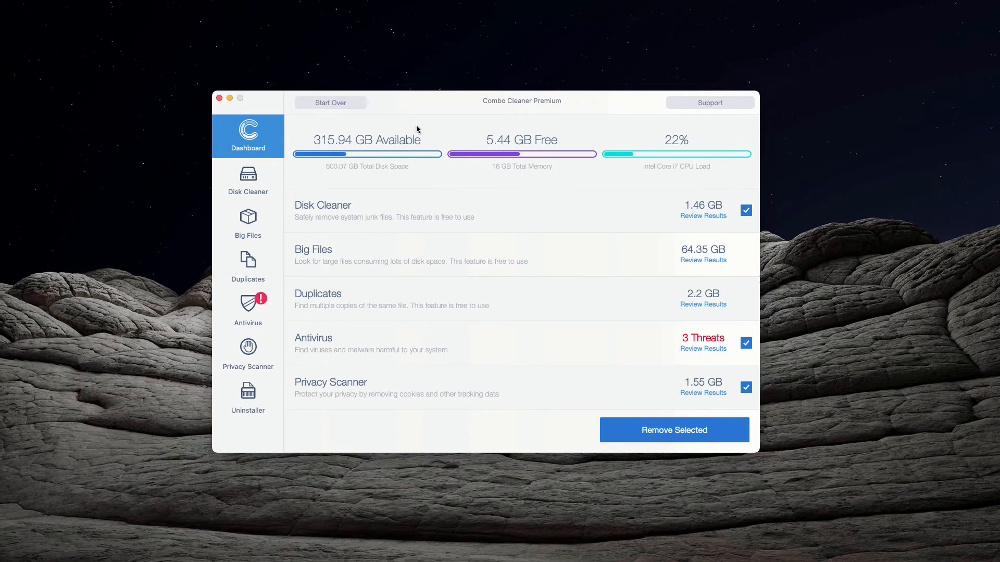
{"action": "mouse_move", "coordinate": [339, 304]}
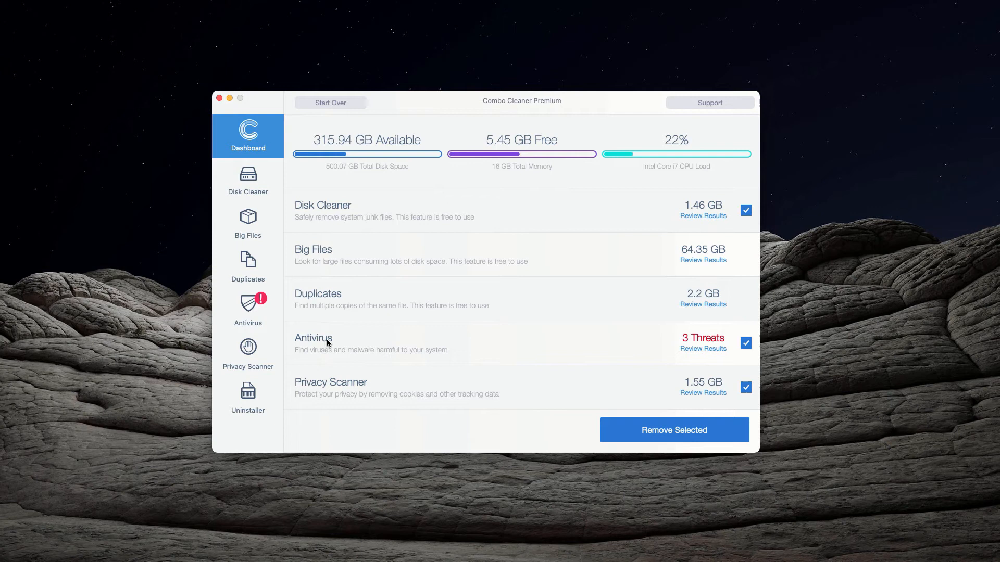
{"action": "mouse_move", "coordinate": [347, 363]}
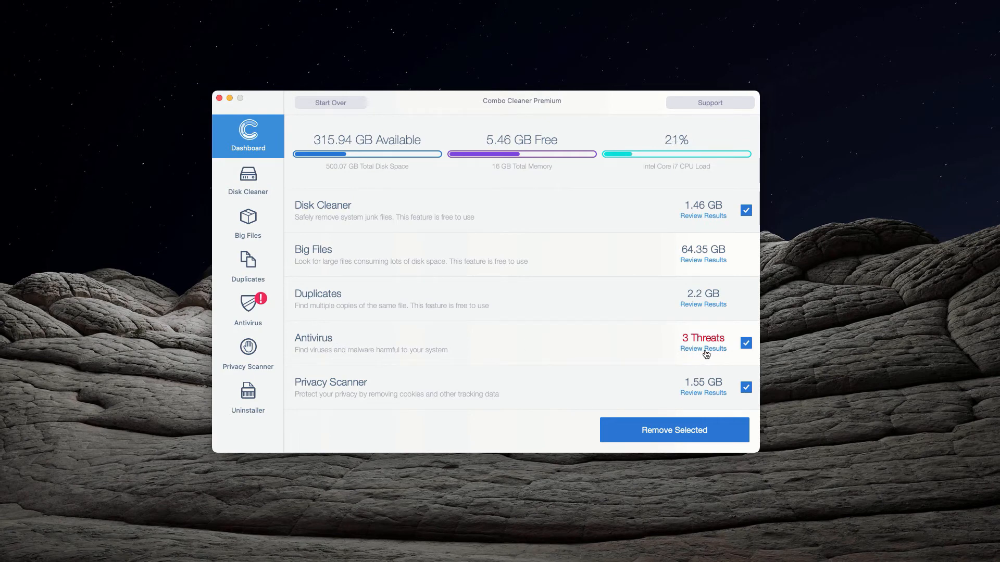
Review the antivirus threats, inspect Install.dmg in Finder's Downloads folder, then close that window
{"action": "left_click", "coordinate": [703, 348]}
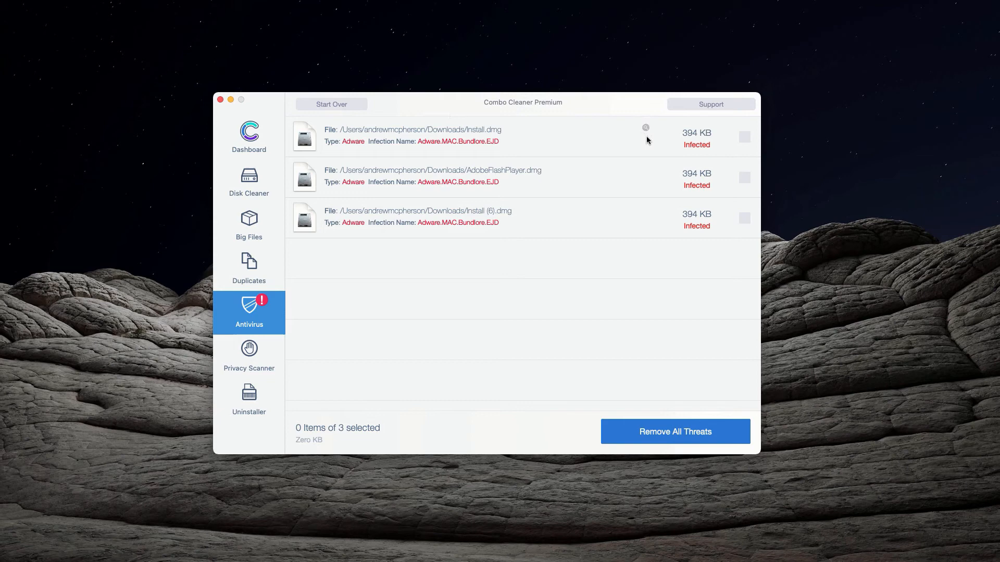
{"action": "mouse_move", "coordinate": [644, 128]}
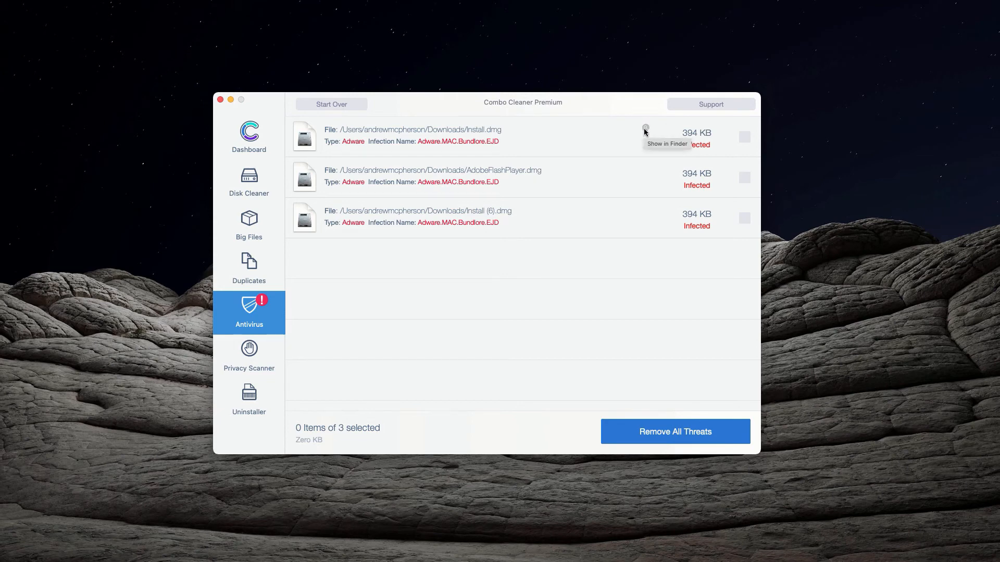
{"action": "mouse_move", "coordinate": [3, 107]}
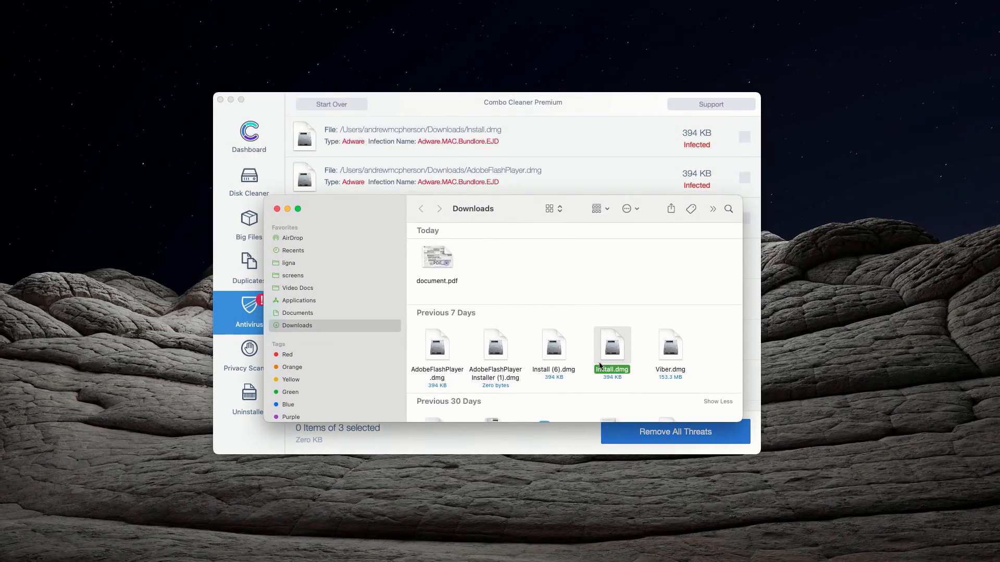
{"action": "right_click", "coordinate": [611, 350]}
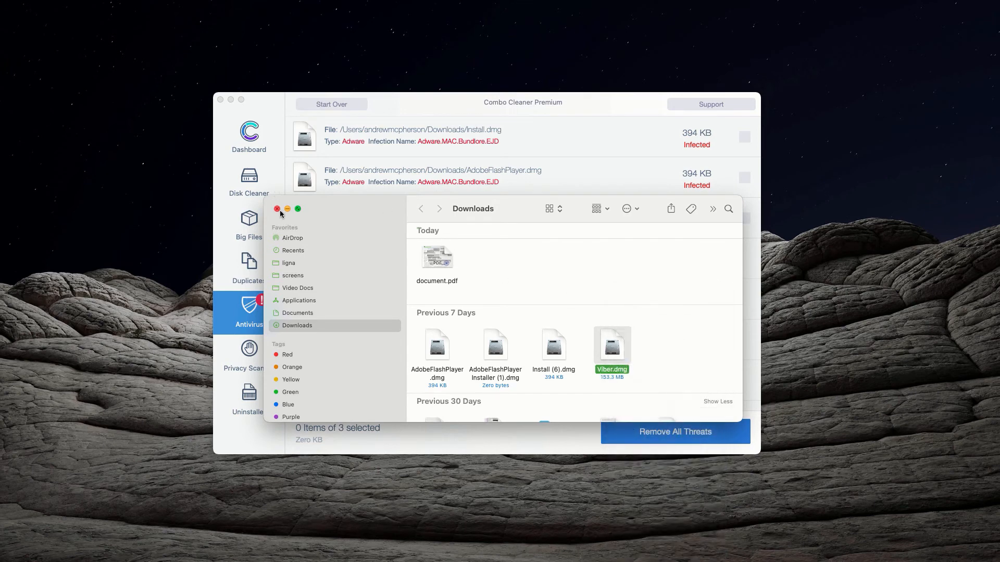
{"action": "left_click", "coordinate": [277, 209]}
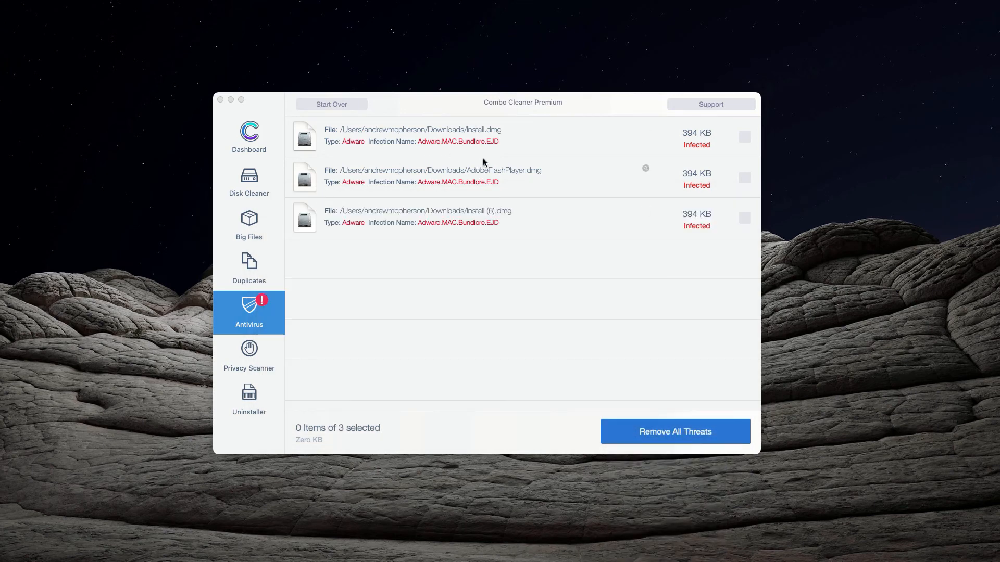
{"action": "mouse_move", "coordinate": [459, 108]}
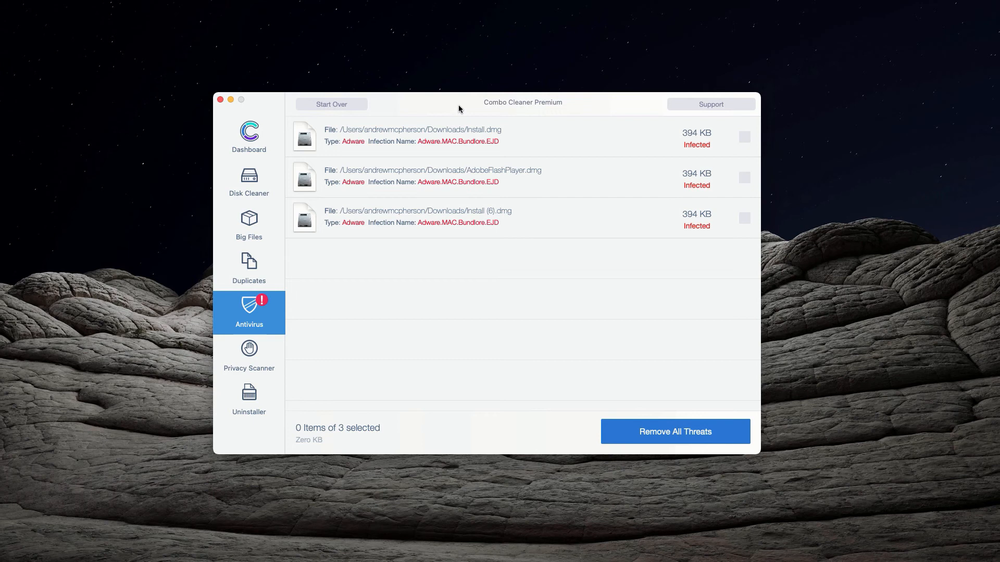
{"action": "mouse_move", "coordinate": [535, 106]}
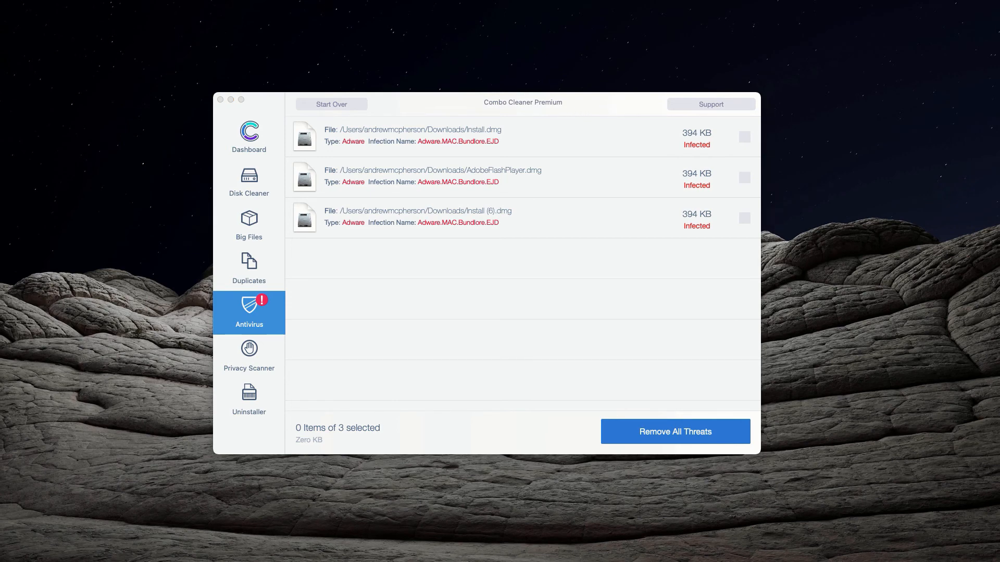
{"action": "left_click", "coordinate": [709, 104]}
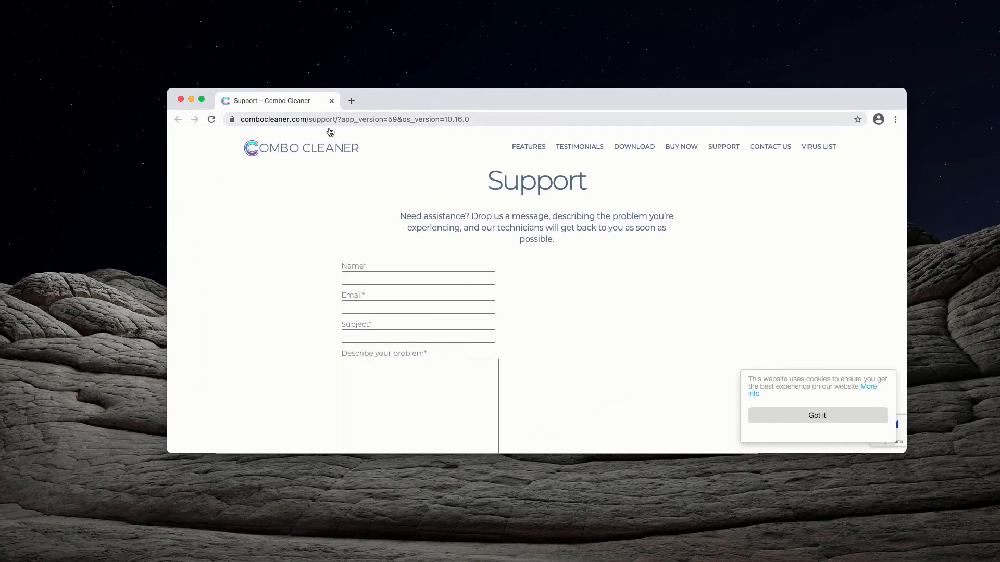
{"action": "mouse_move", "coordinate": [540, 273]}
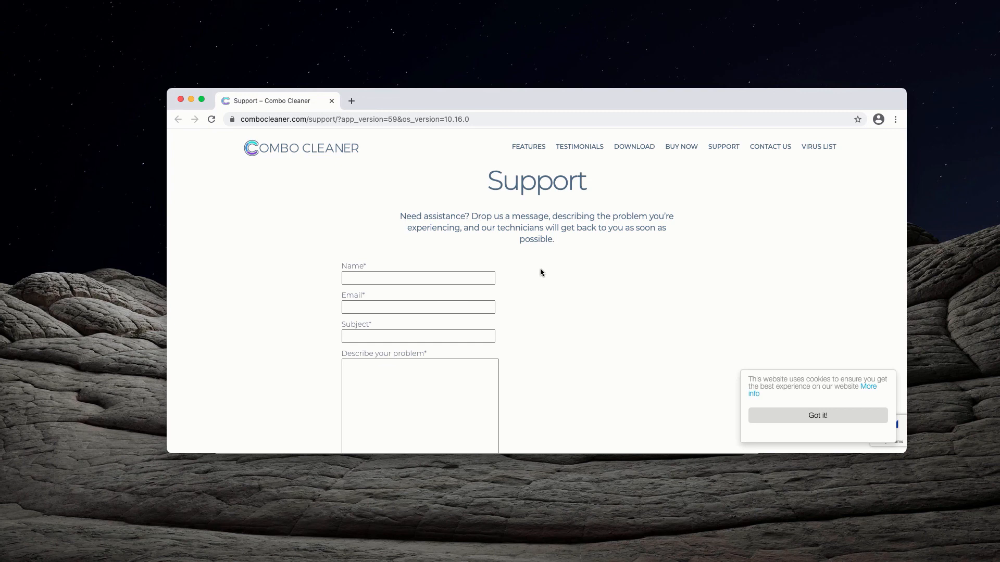
{"action": "mouse_move", "coordinate": [550, 254]}
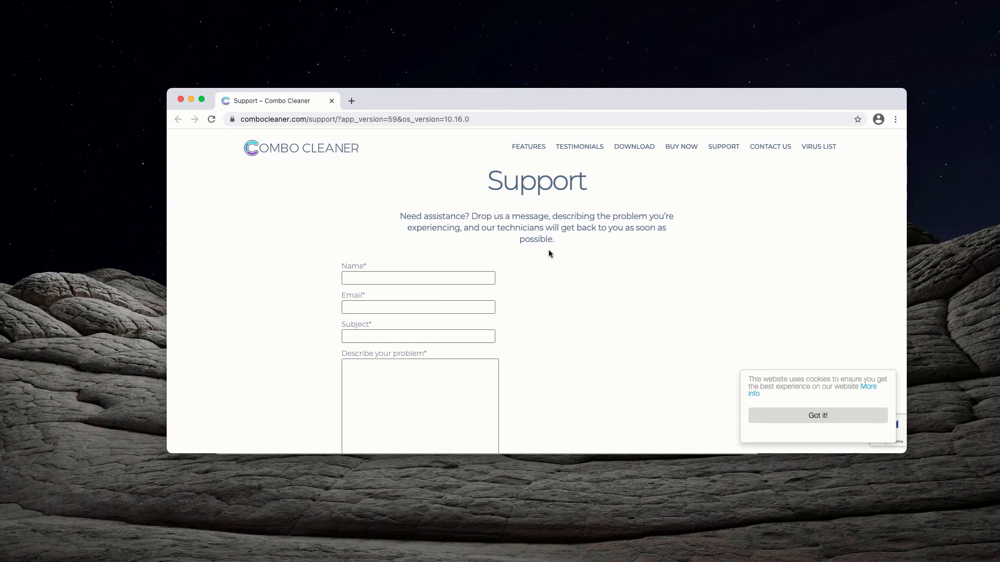
{"action": "mouse_move", "coordinate": [331, 140]}
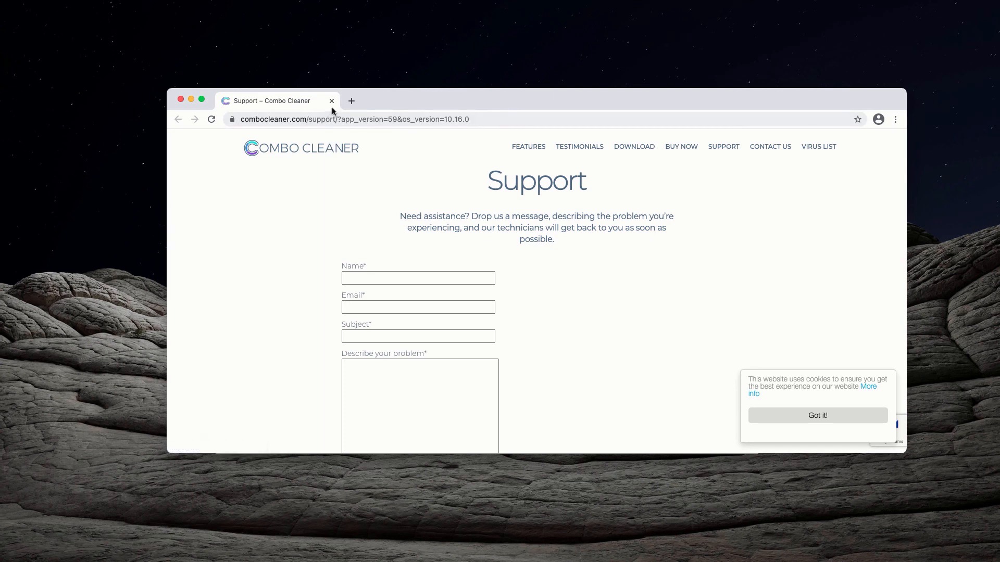
{"action": "mouse_move", "coordinate": [273, 101]}
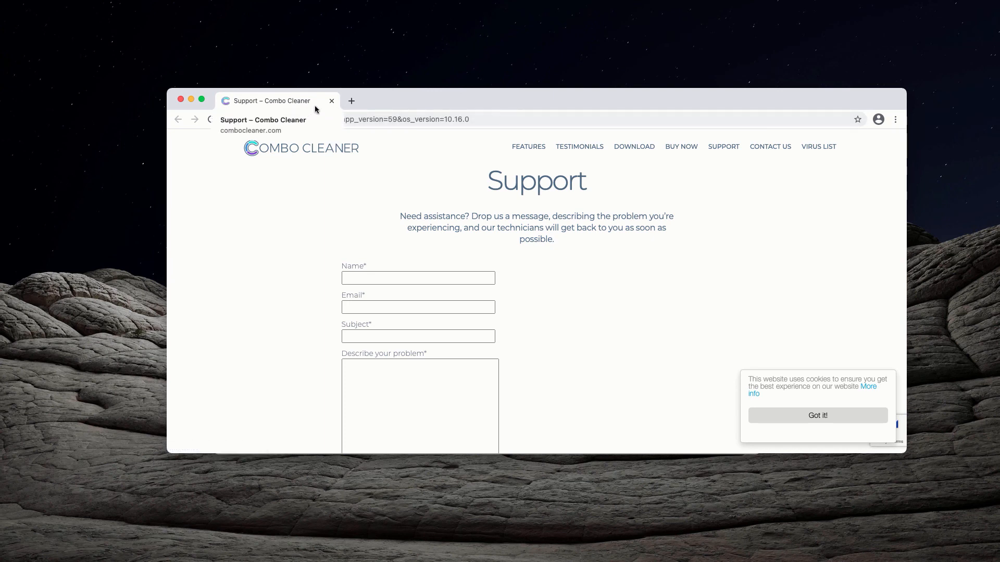